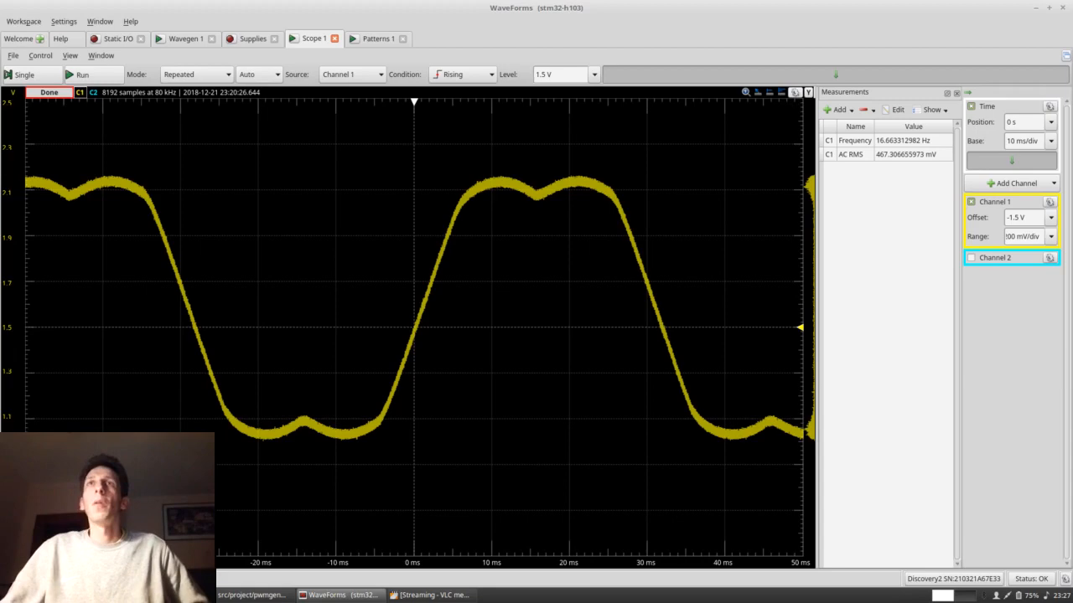
Step: Switch from the WaveForms scope to the inverter console's spot values (udc 181.28 V, il1rms 12.43 A)
left_click(379, 37)
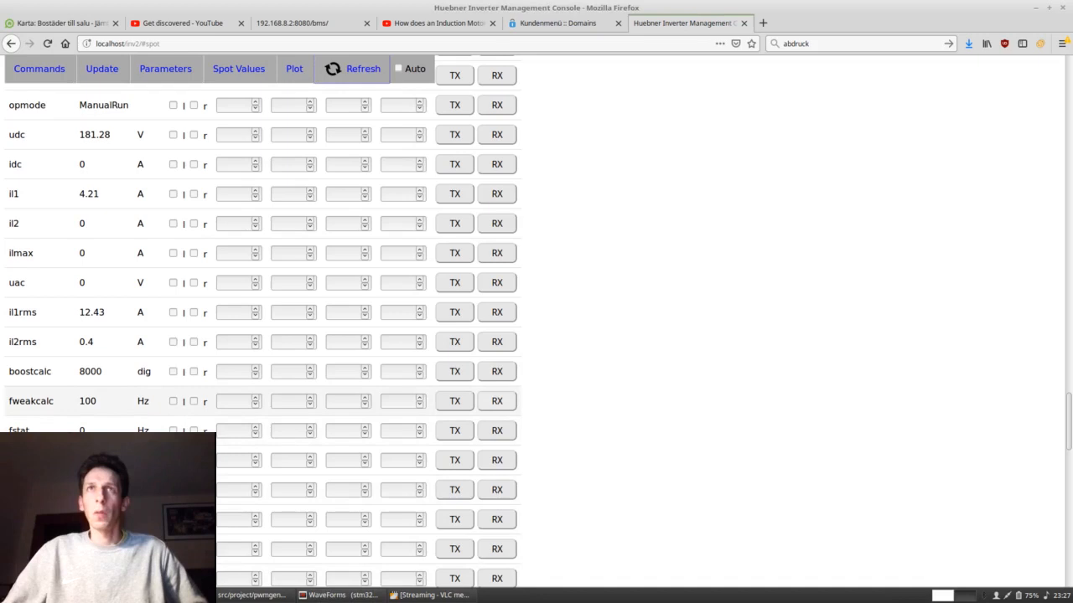
Step: Load the console's parameter list showing Motor values boost 8000, fweak 100 Hz, polepairs 1
left_click(165, 69)
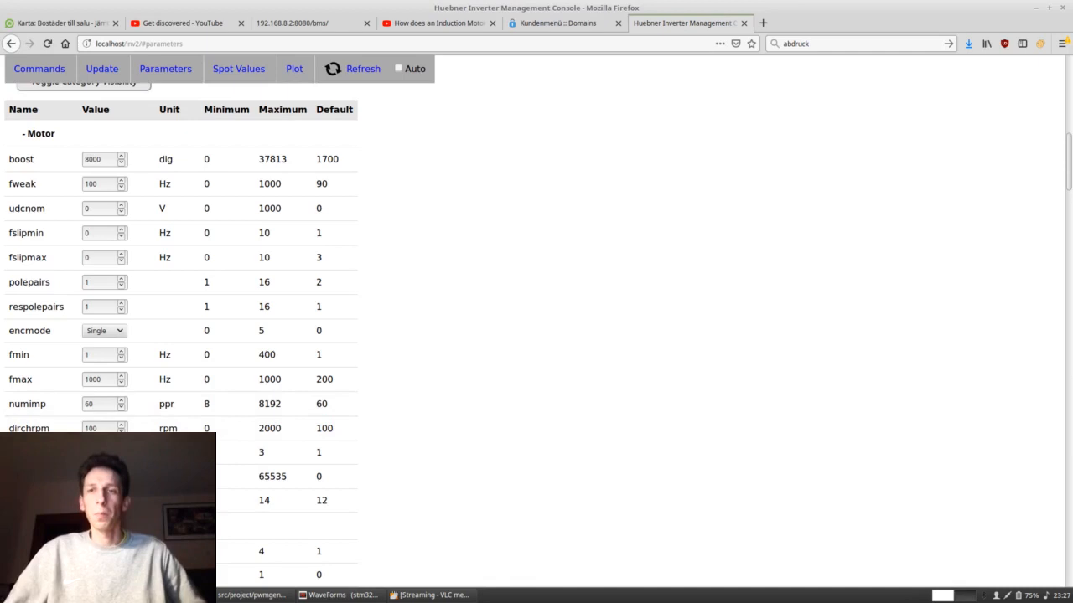
left_click(100, 402)
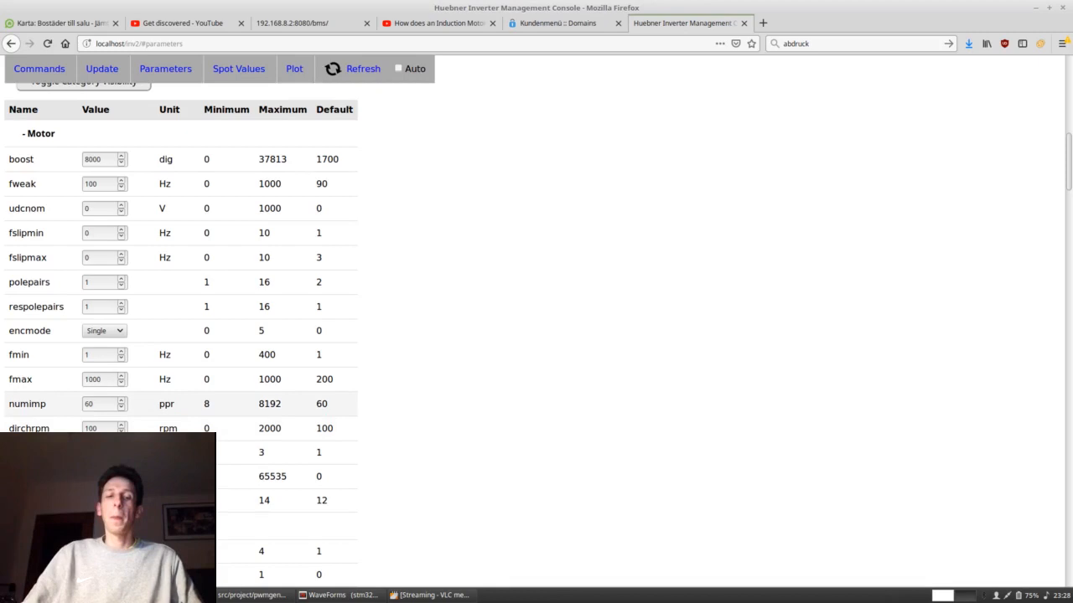
left_click(100, 404)
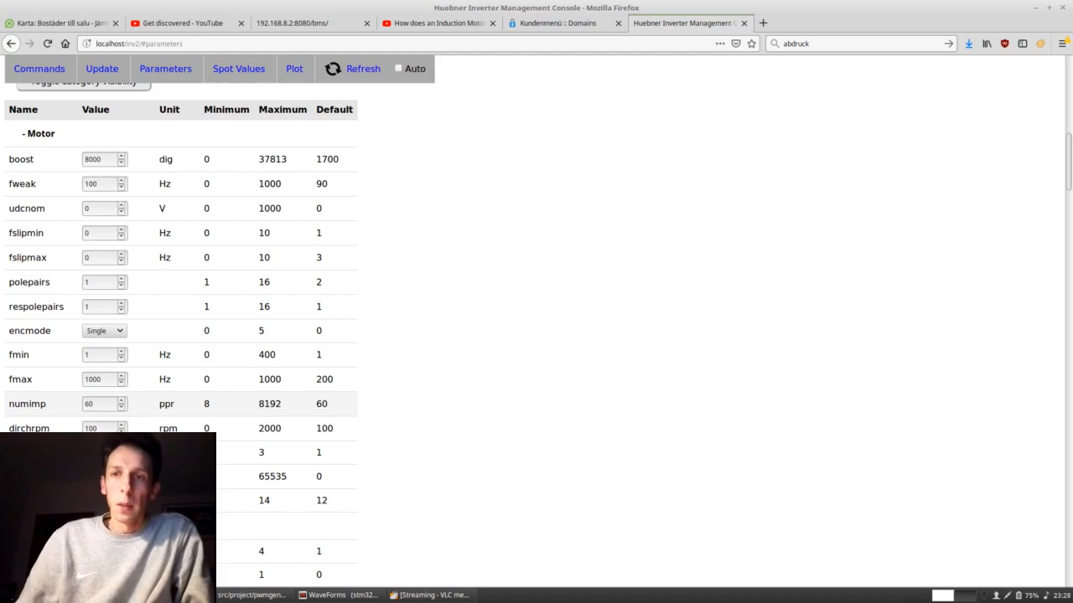
left_click(238, 69)
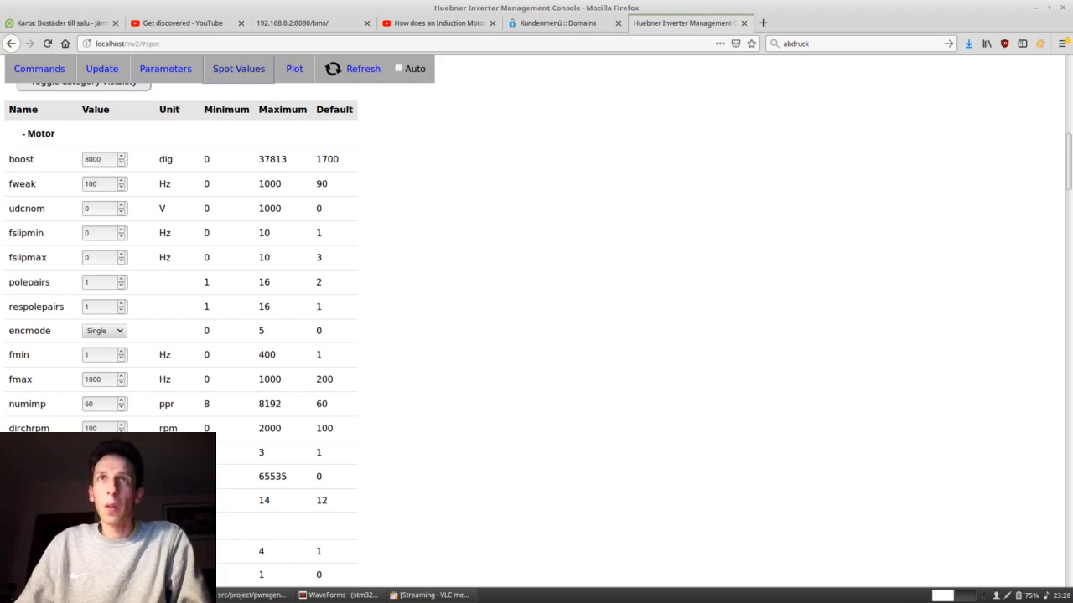
Step: Scroll the parameters page down to the Testing category with fslipspnt 0 and ampnom 100
scroll("down", 3)
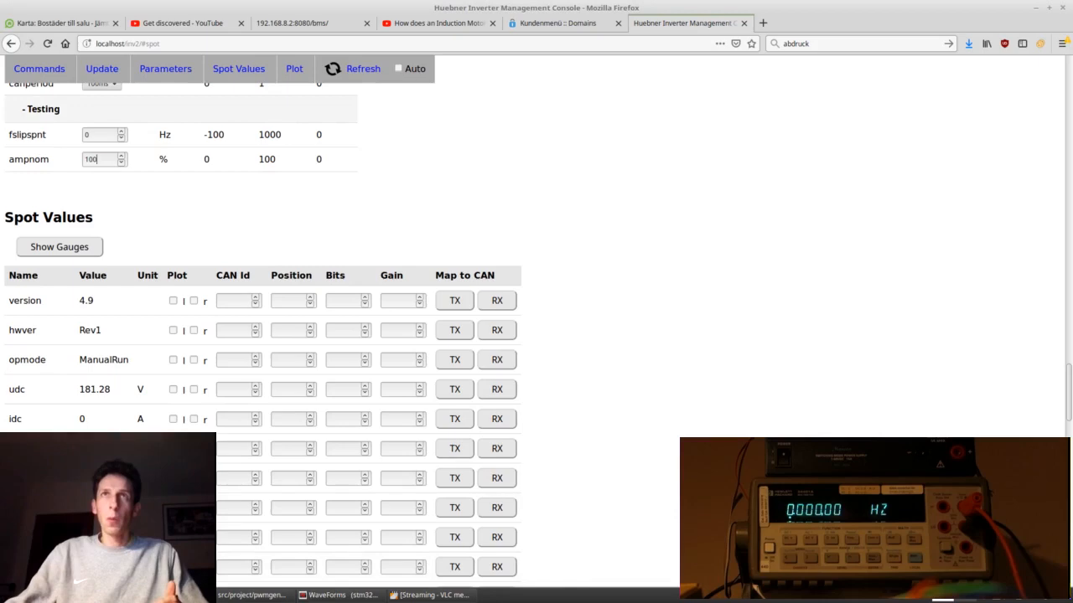
Step: Review the parameters, close the calculator after 100/60, and bring up the WaveForms 100 Hz pattern generator
left_click(164, 69)
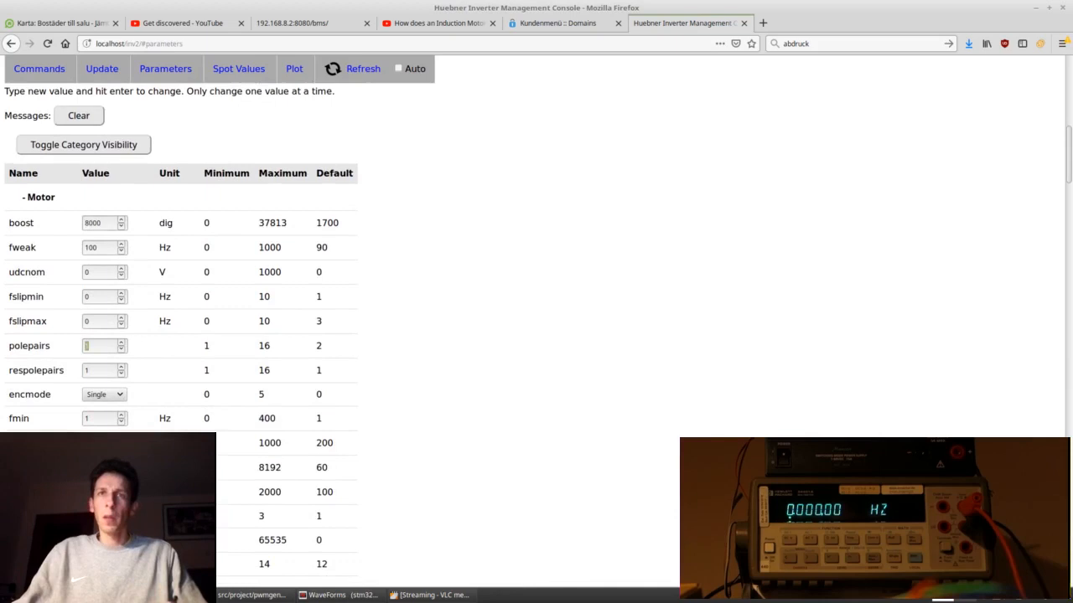
left_click(238, 69)
type("100÷60")
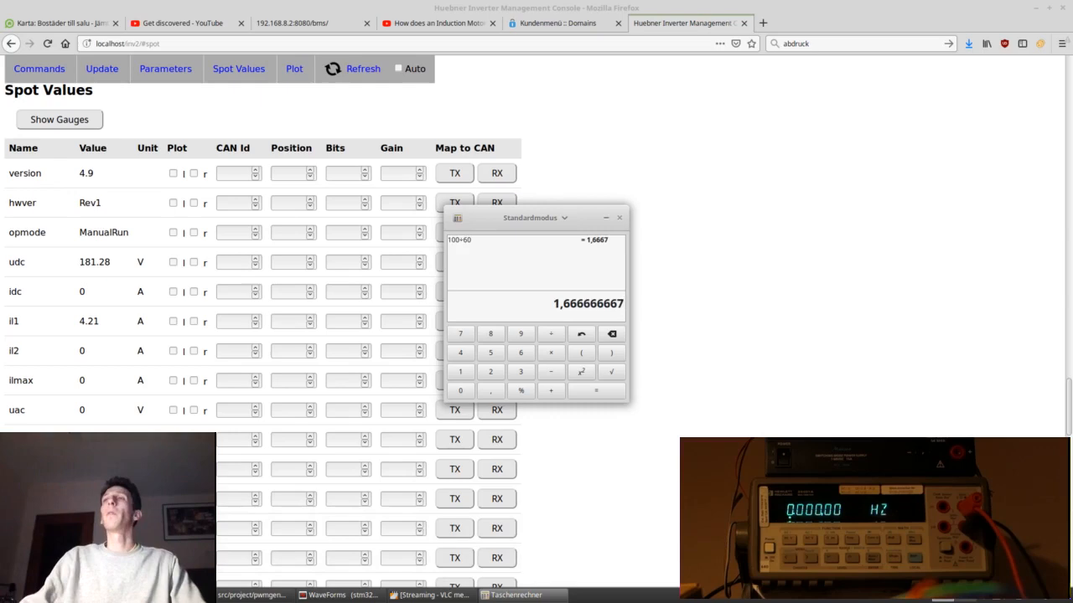
left_click(605, 218)
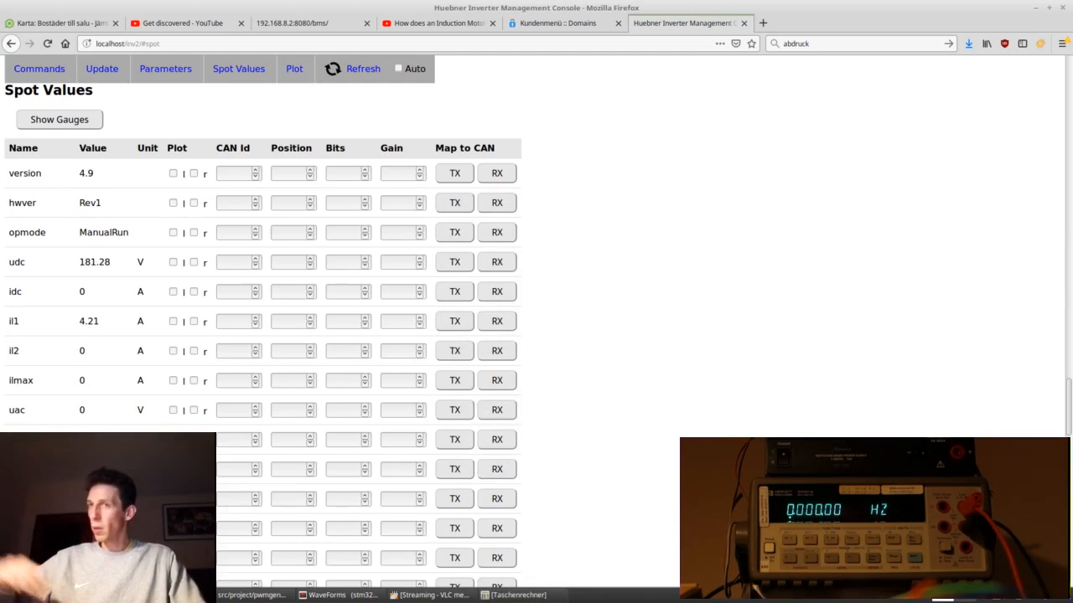
scroll("down", 3)
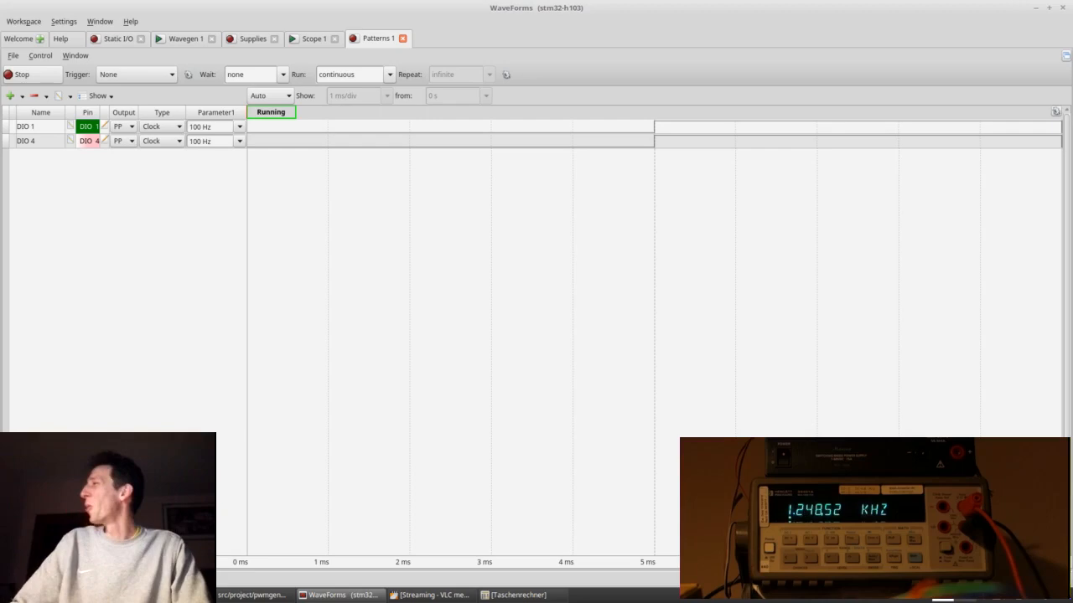
Step: Adjust the Scope 1 time base, then return to the console spot values showing udc 181.28 V and il1 4.21 A
left_click(313, 37)
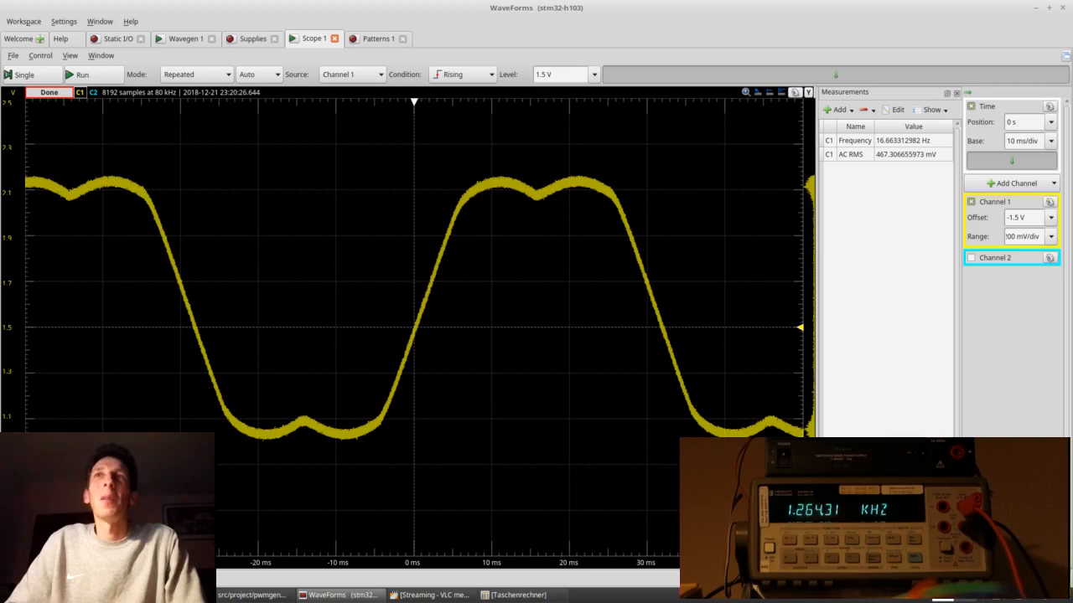
left_click(1049, 140)
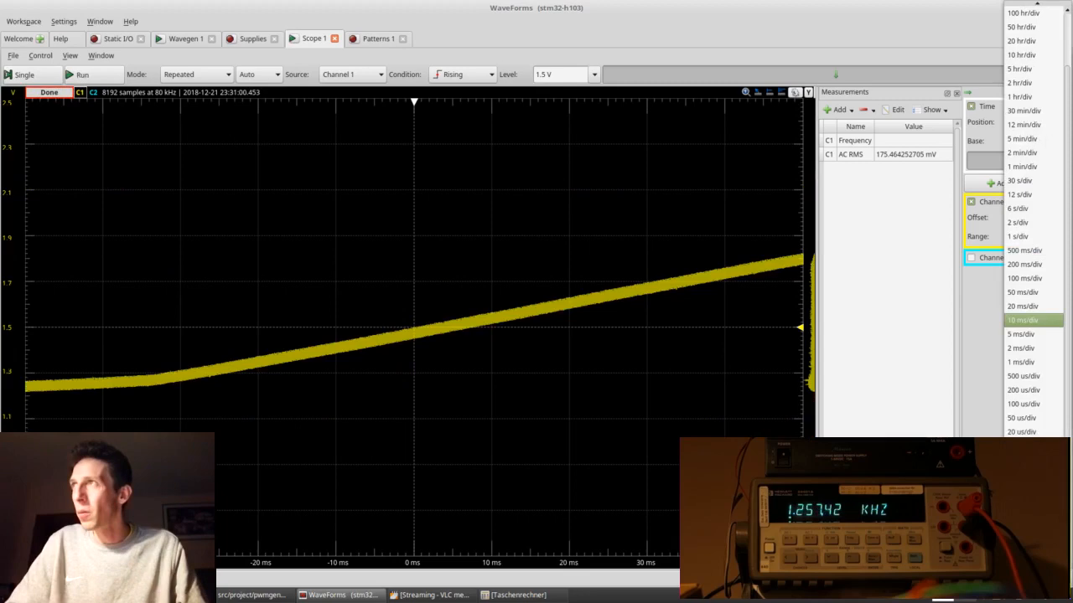
left_click(1024, 264)
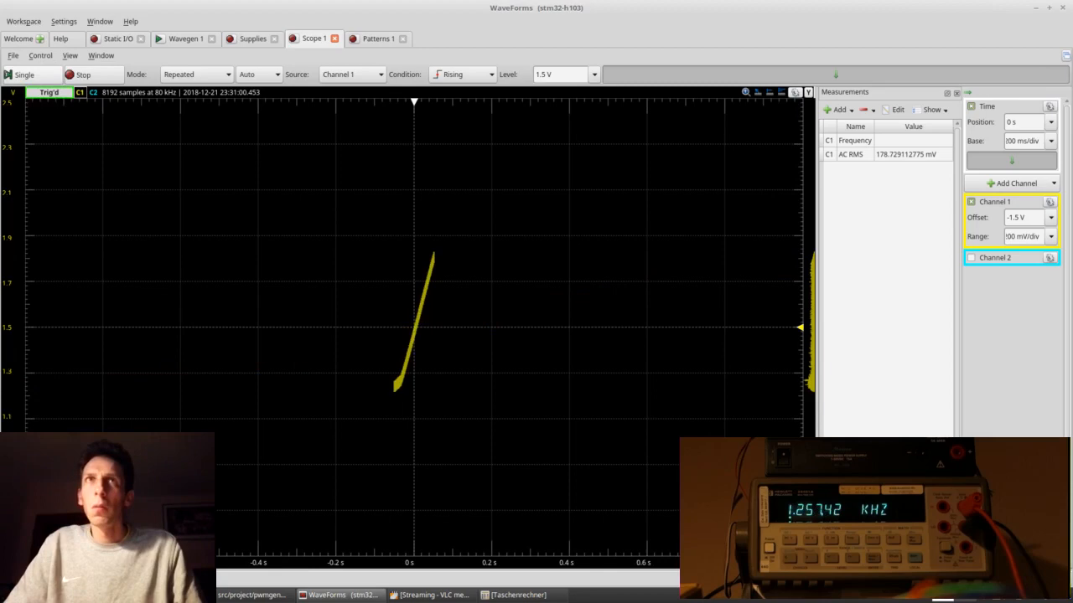
left_click(23, 73)
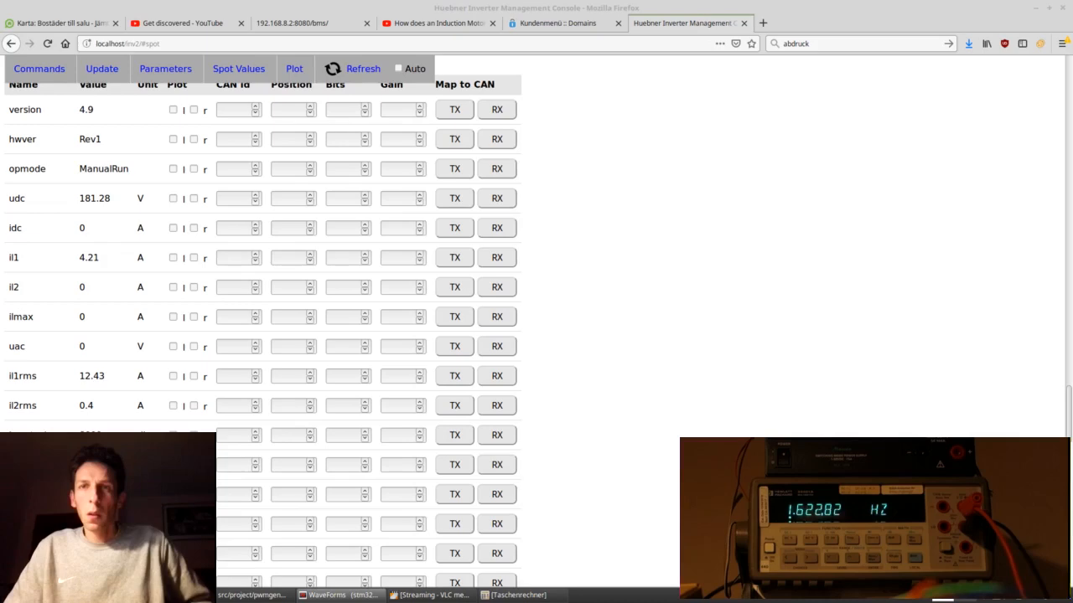
Step: Refresh the spot values to fstat 1.65 Hz and uac 28.96 V, then view the rounded sine on the scope
left_click(362, 68)
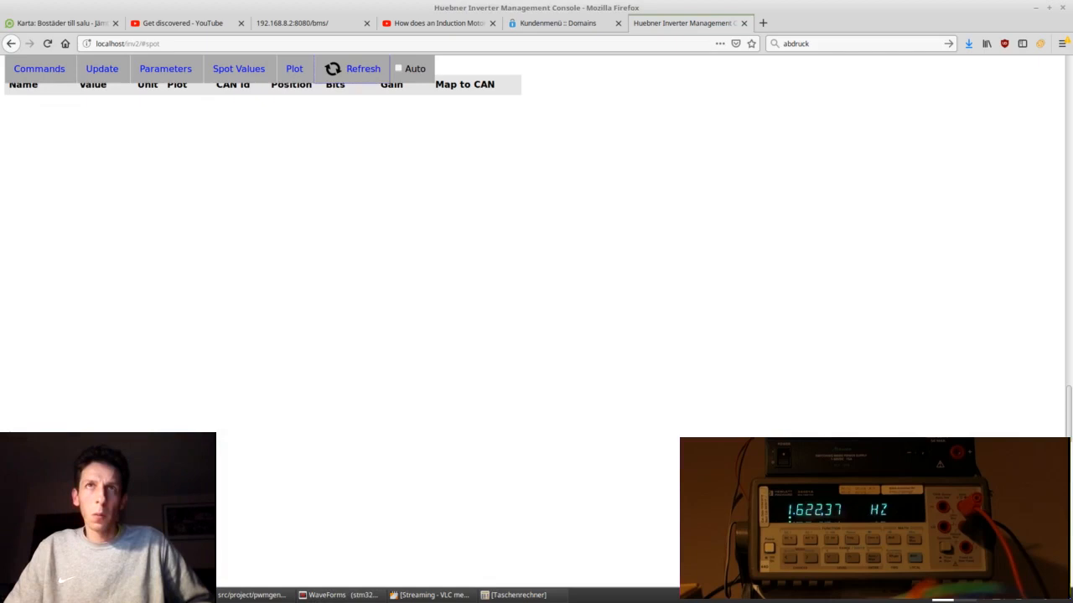
left_click(362, 69)
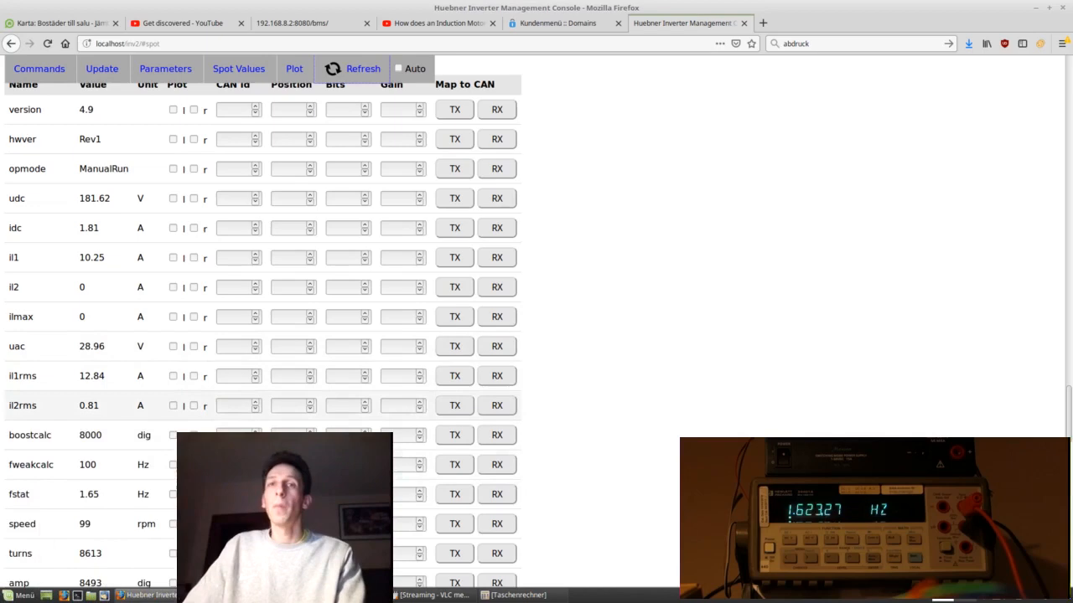
scroll("down", 3)
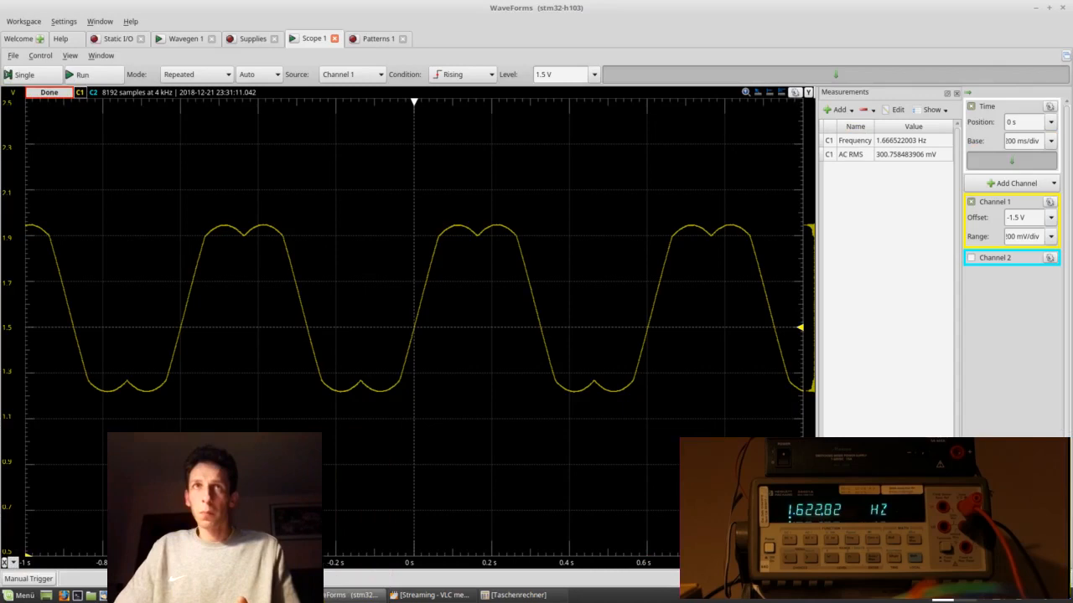
Step: Shorten the Scope 1 time base so the roughly 8.2 Hz output is captured
left_click(378, 38)
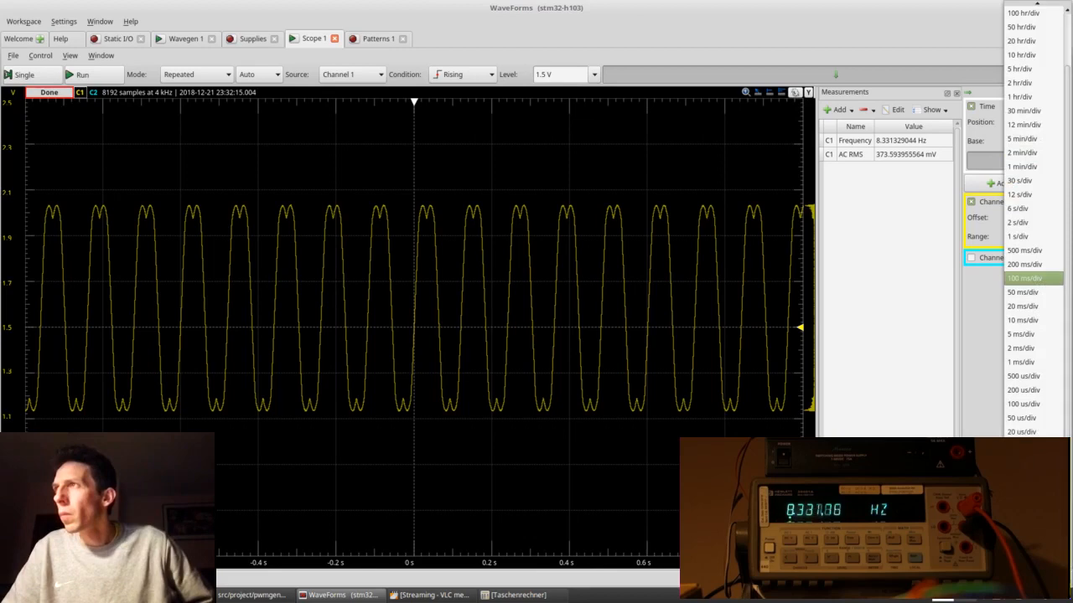
left_click(1022, 291)
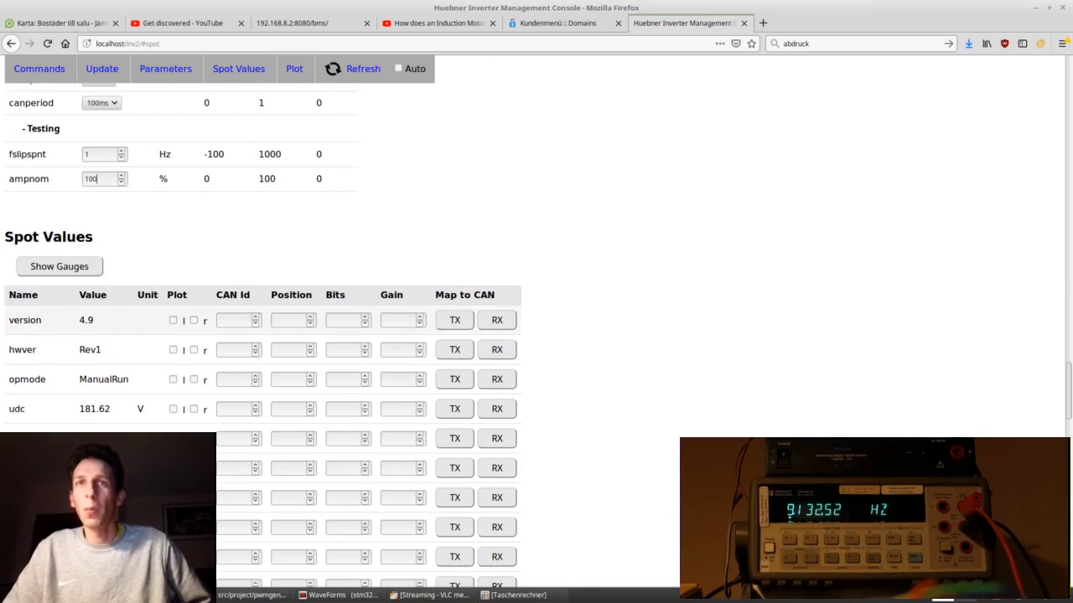
Step: Check fslipspnt 1 and ampnom 100 in Testing, then return to the scope reading about 9.1 Hz
left_click(338, 595)
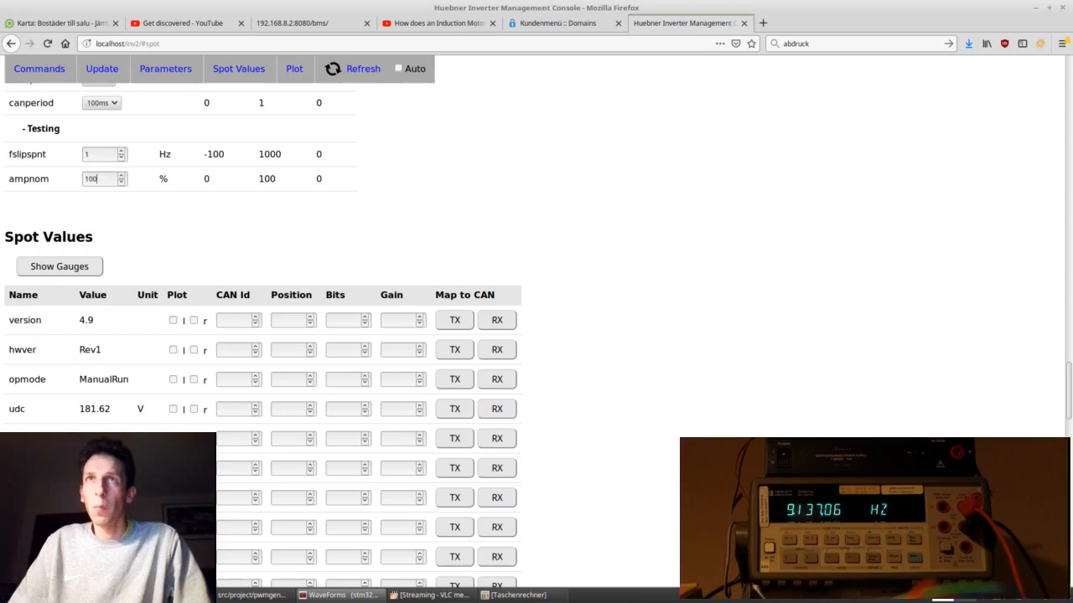
left_click(164, 68)
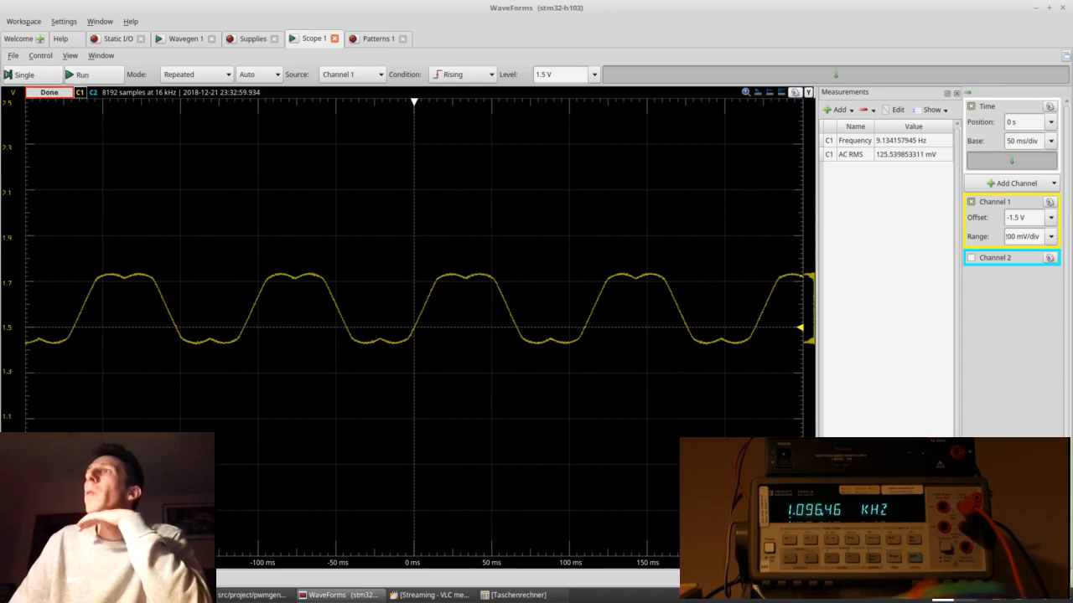
Step: Check the pattern generator's 400 Hz clocks on DIO 1 and DIO 4, then return to the console
left_click(378, 38)
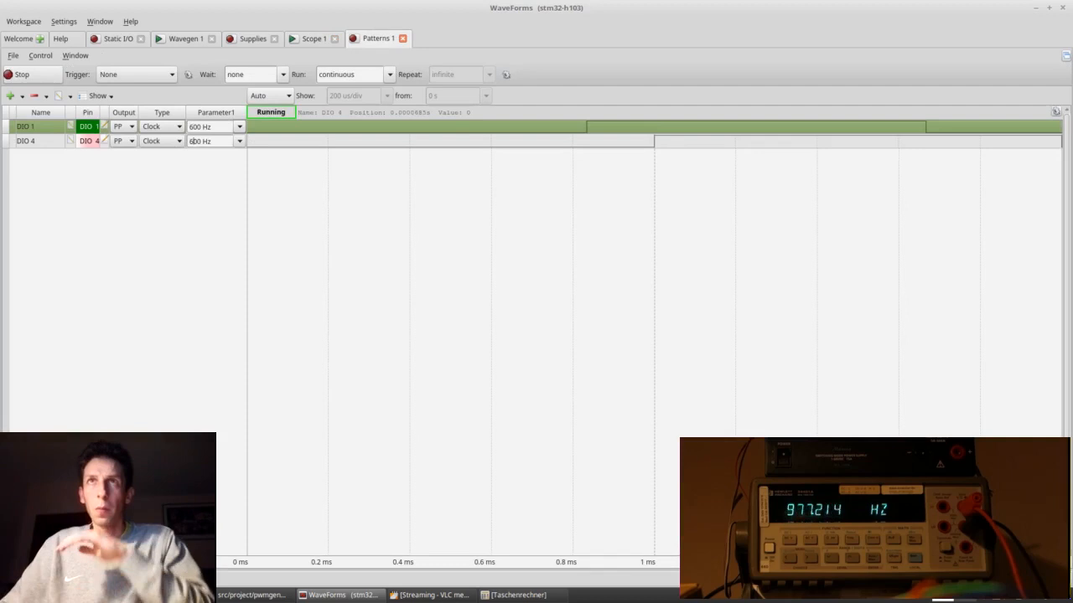
left_click(313, 38)
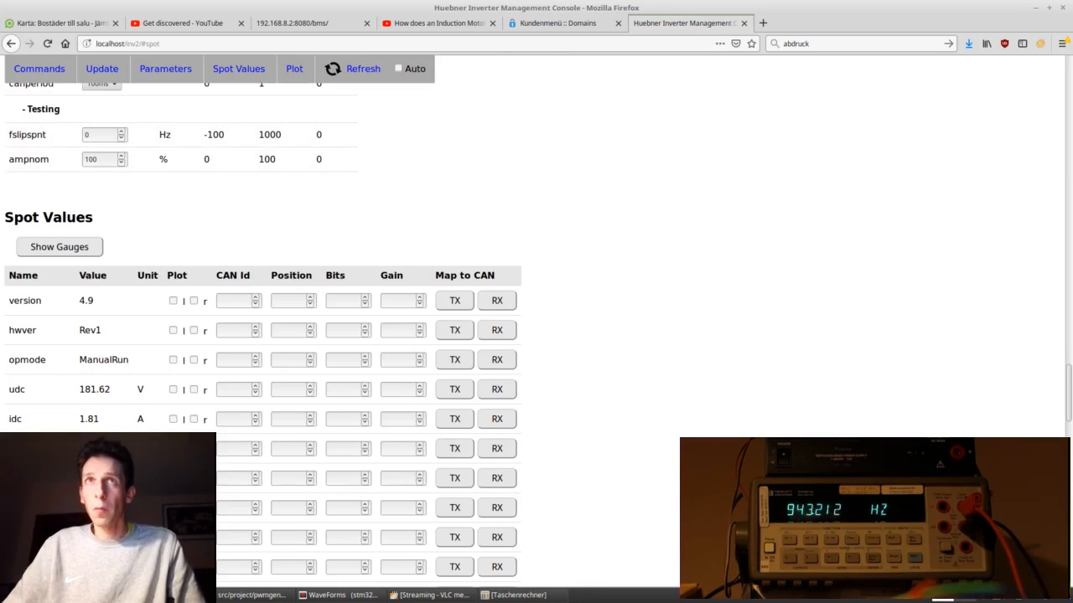
Step: Check fslipspnt 0 with ampnom 100, then view the scope output near 10 Hz
left_click(338, 595)
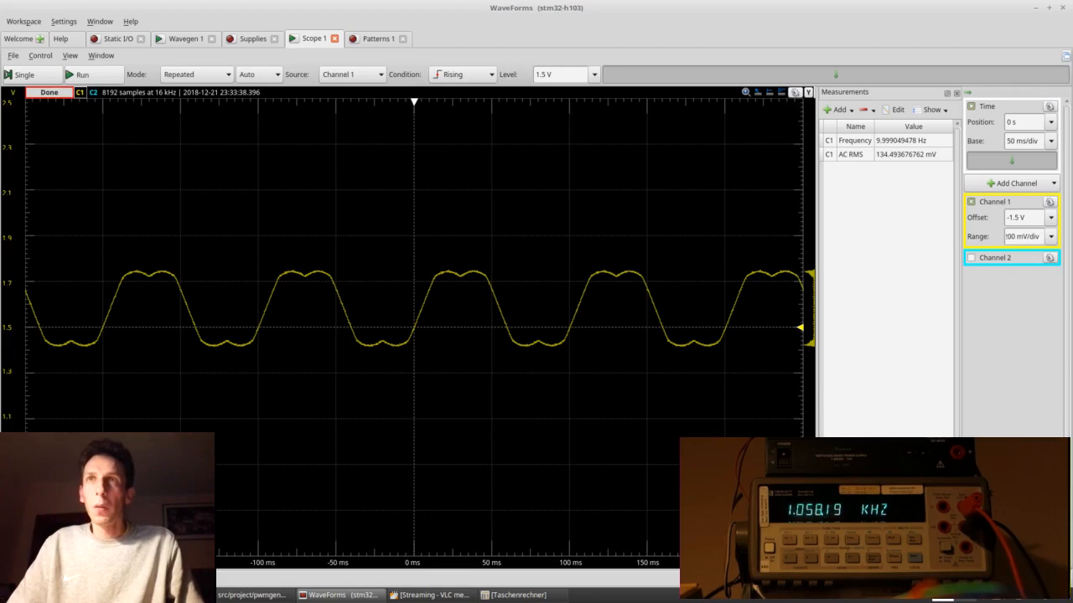
Step: Set the Patterns 1 clock of DIO 1 and DIO 4 to 1.2 kHz
left_click(379, 37)
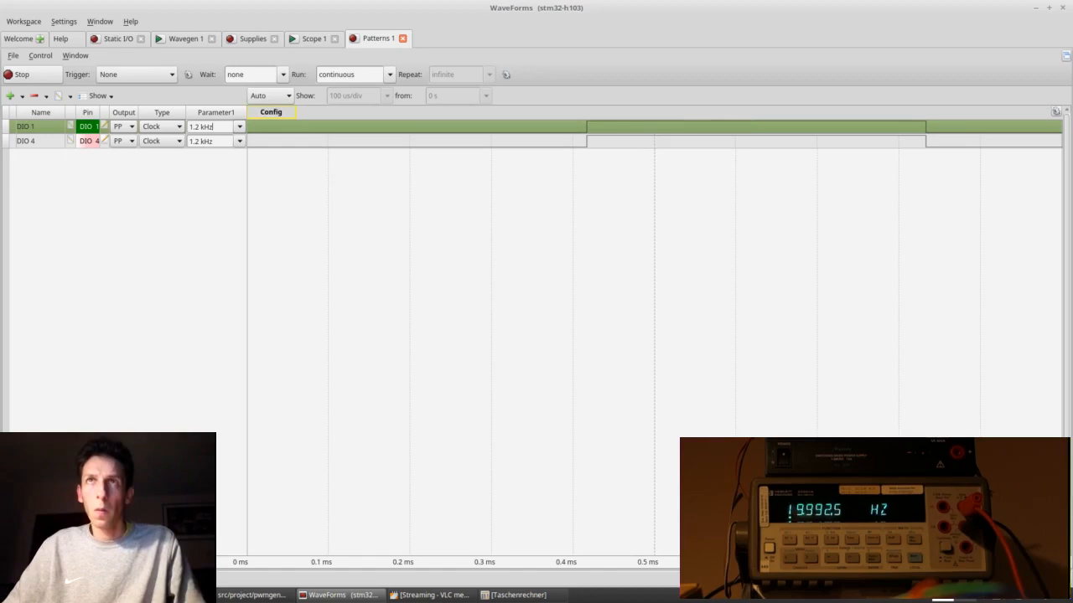
left_click(313, 39)
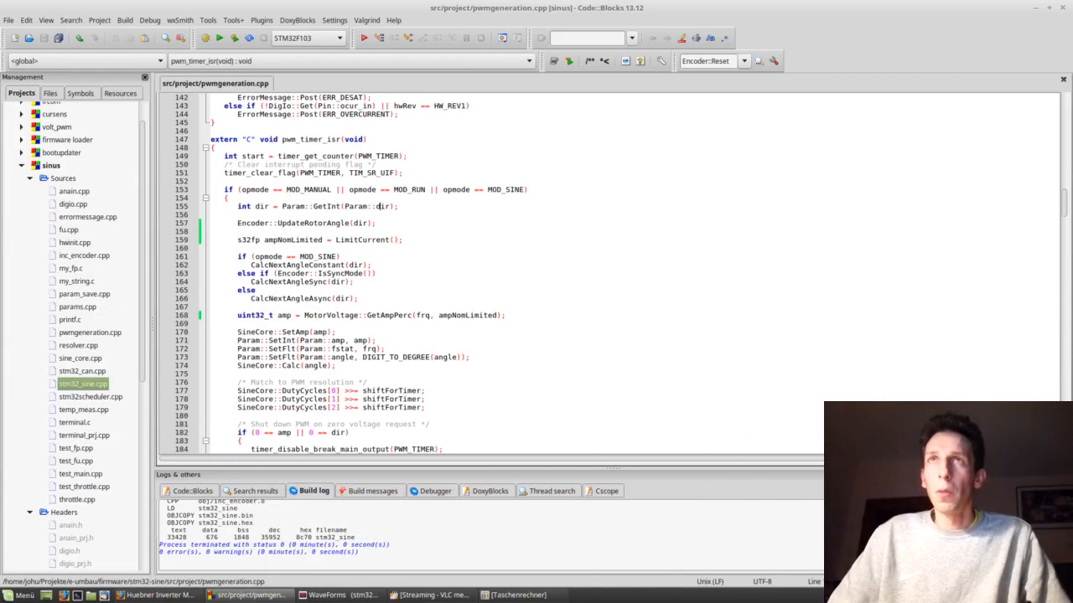
scroll("down", 3)
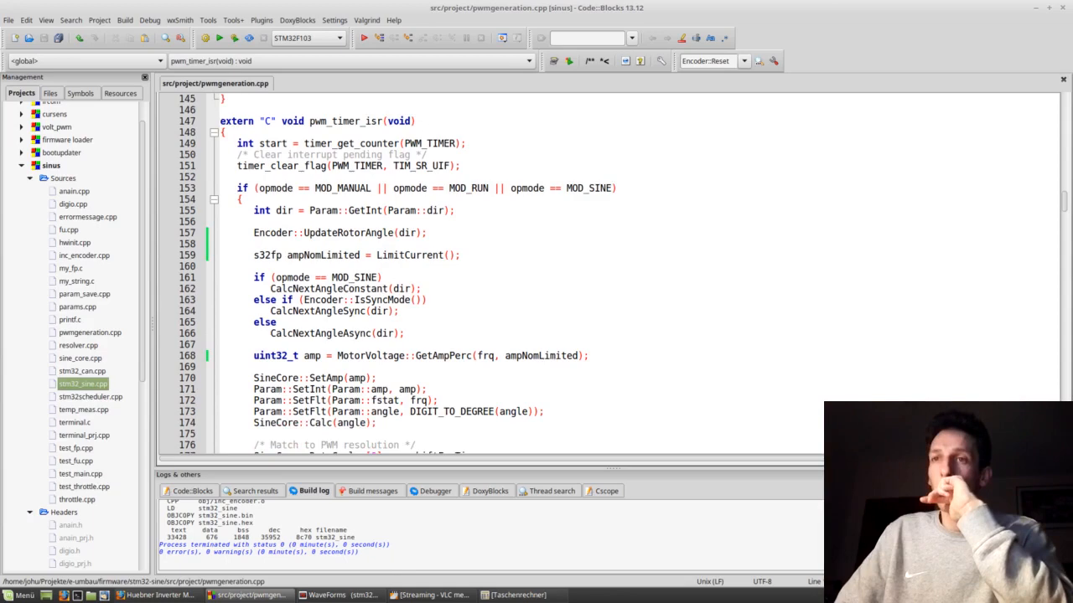
Step: View the Scope 1 capture of channels 1 and 2 with frequency and AC RMS readings
left_click(338, 595)
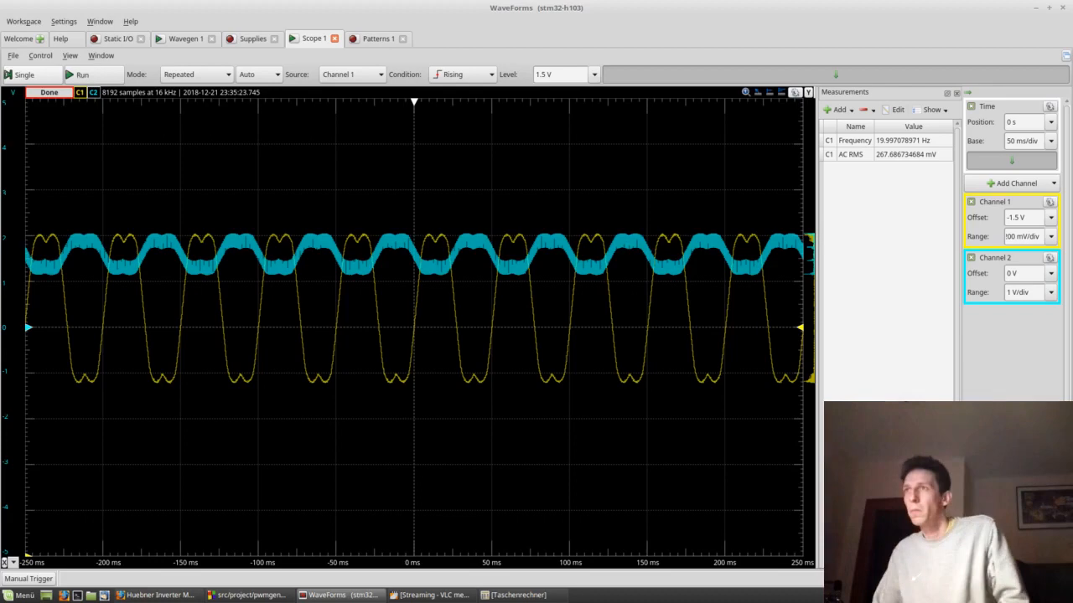
left_click(1049, 234)
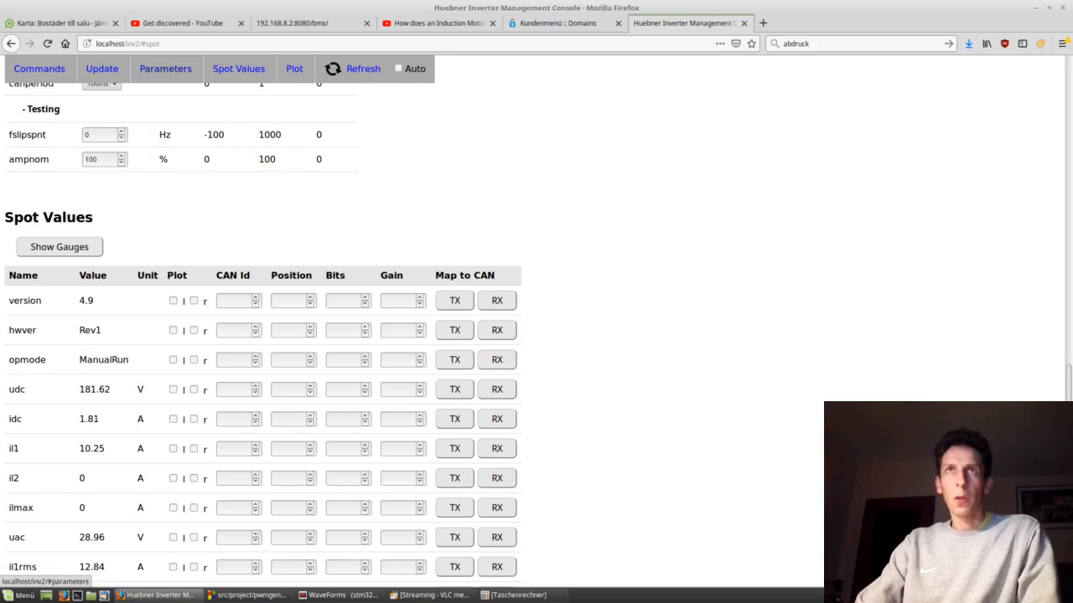
Step: Show the inverter console Spot Values table with opmode ManualRun, udc 181.62 V, il1 10.25 A
left_click(164, 68)
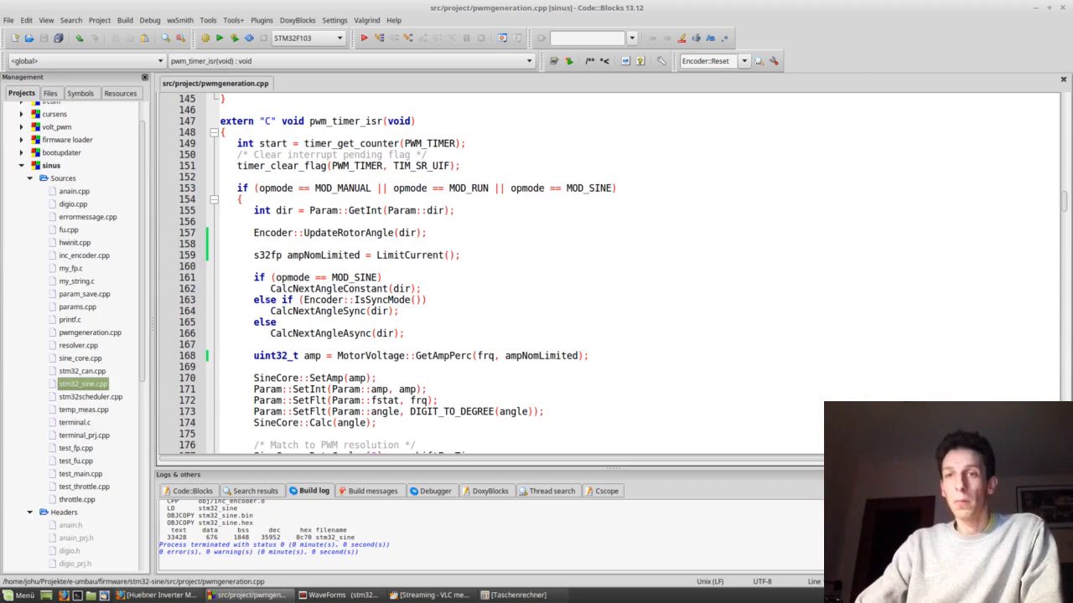
Step: Scroll down pwm_timer_isr and highlight the CalcNextAngleAsync call
scroll("down", 3)
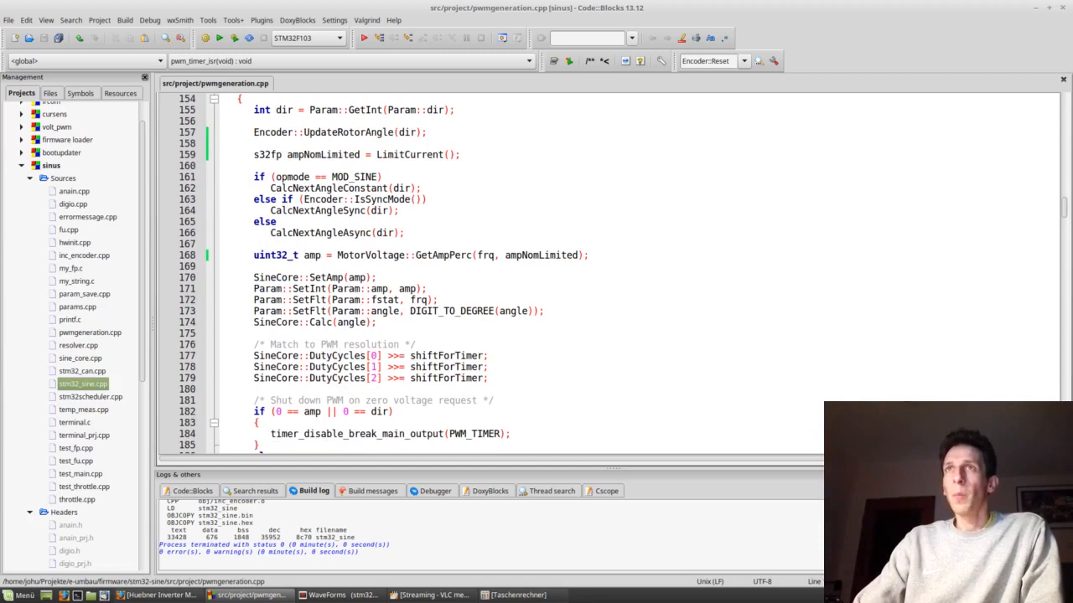
double_click(345, 131)
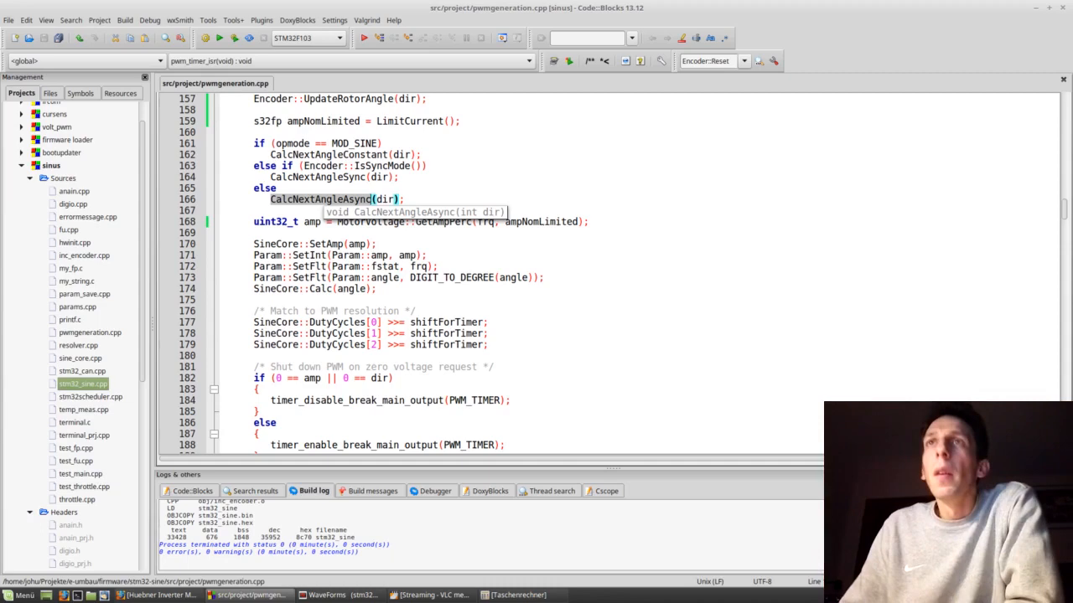
scroll("down", 3)
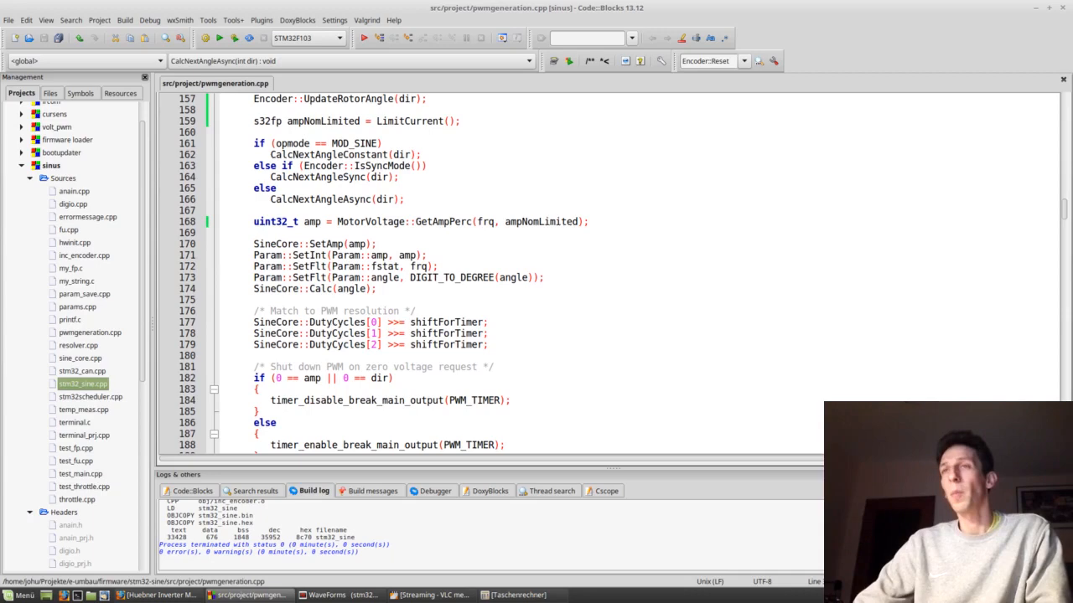
double_click(443, 222)
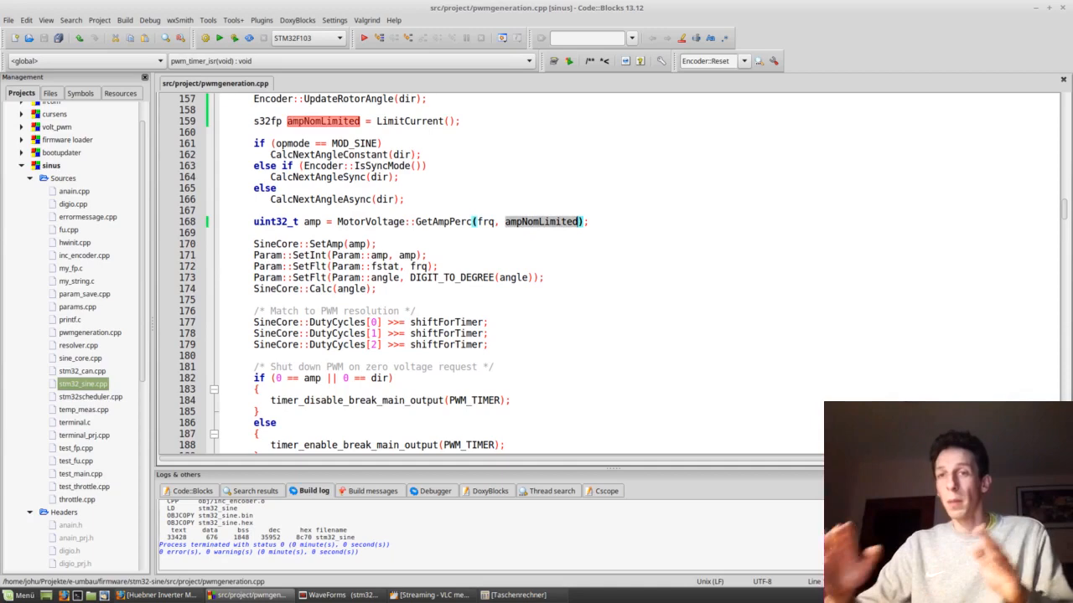
scroll("down", 3)
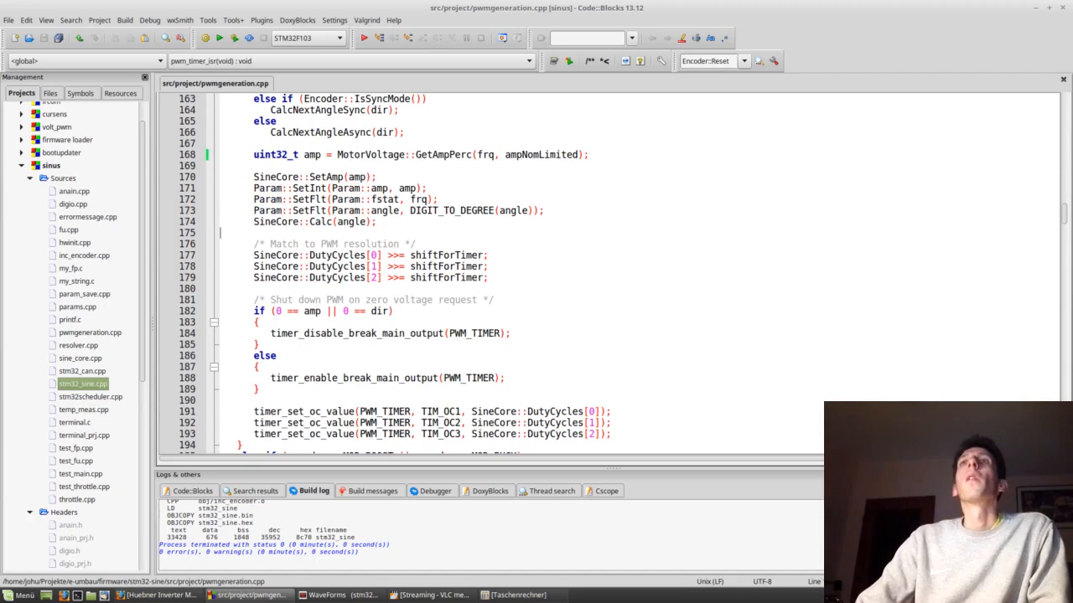
Step: Jump to the SineCore::Calc implementation in sine_core.cpp via Find implementation
right_click(350, 222)
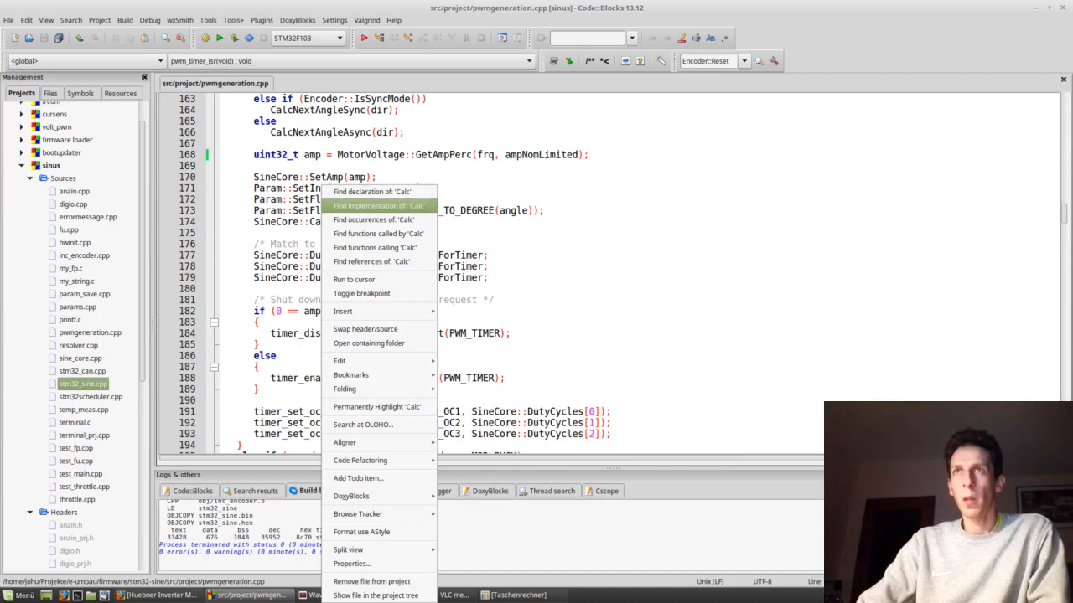
left_click(379, 204)
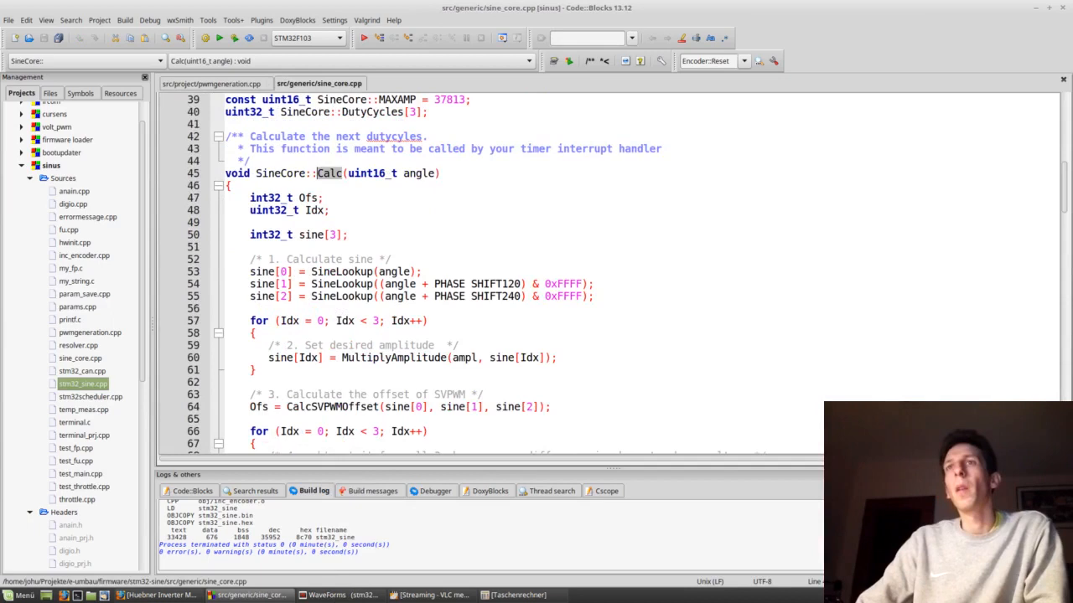
scroll("down", 3)
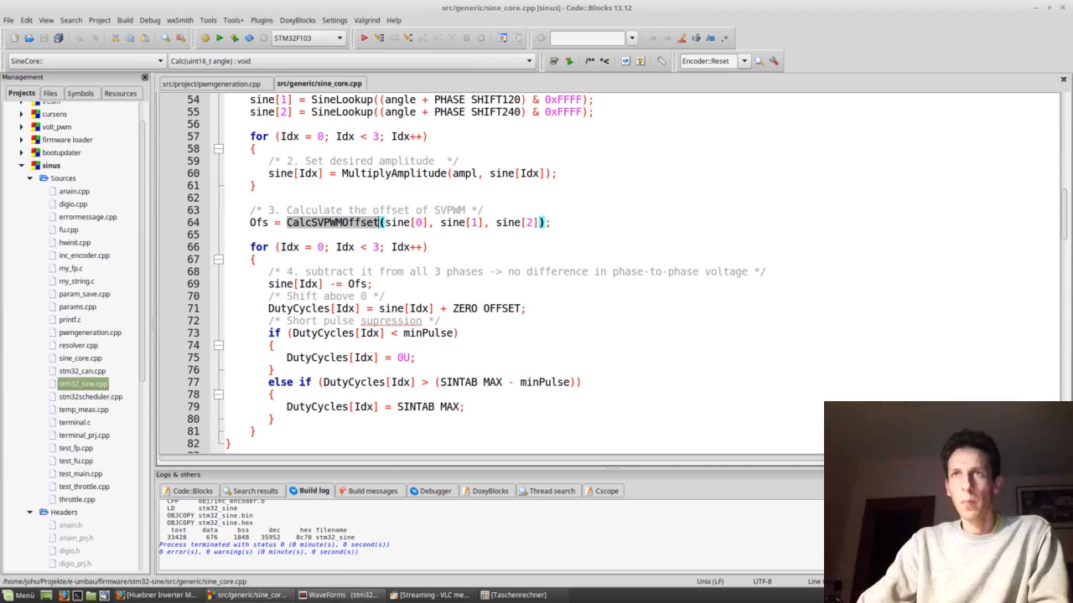
Step: Review the SINTAB_MAX clamping code in sine_core.cpp, then return to pwmgeneration.cpp
scroll("down", 3)
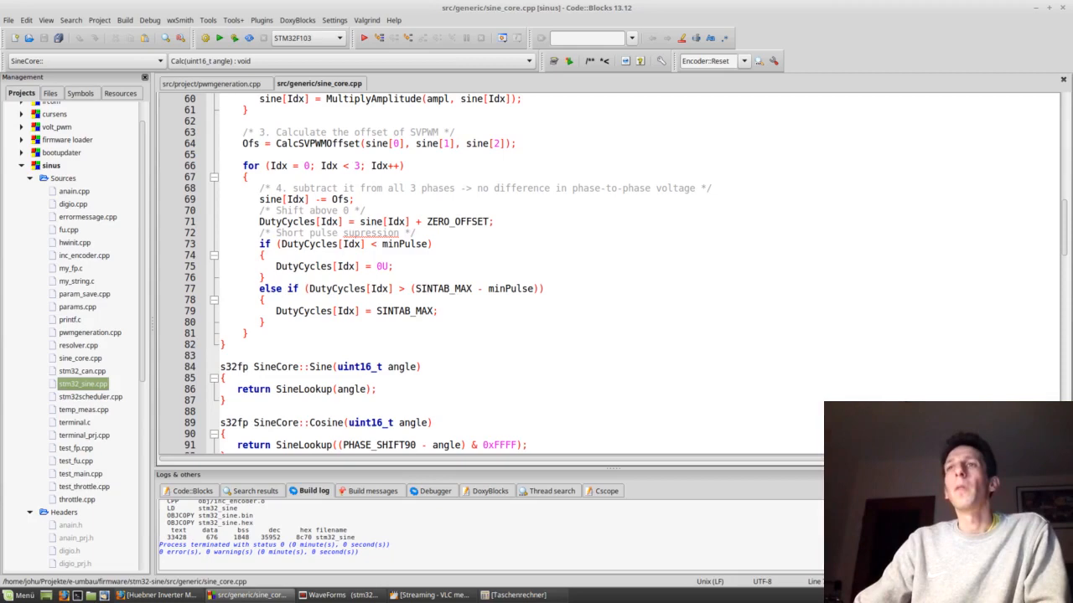
left_click(342, 595)
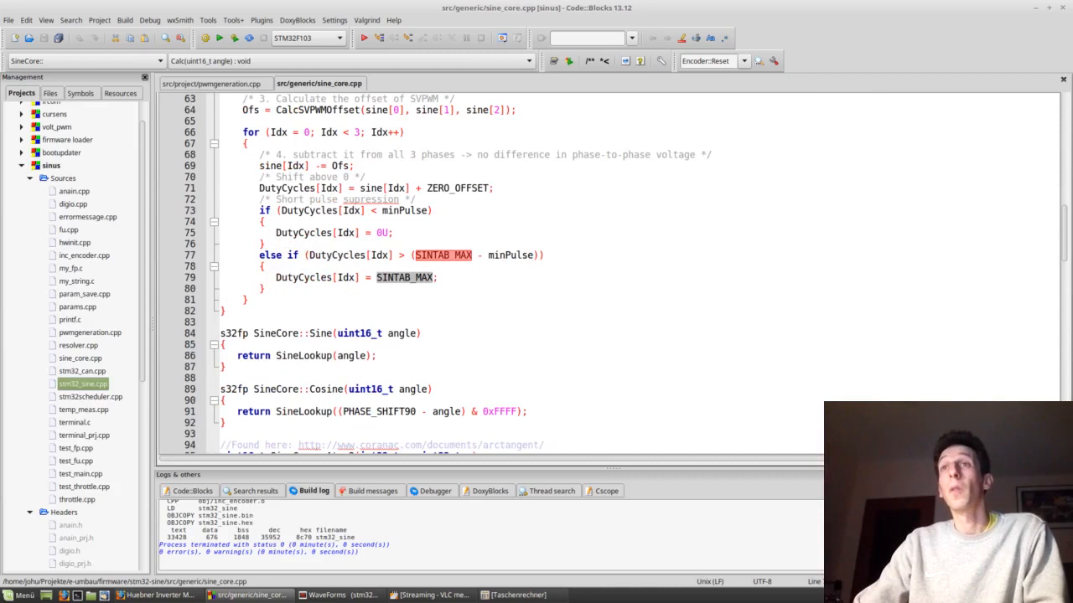
left_click(214, 84)
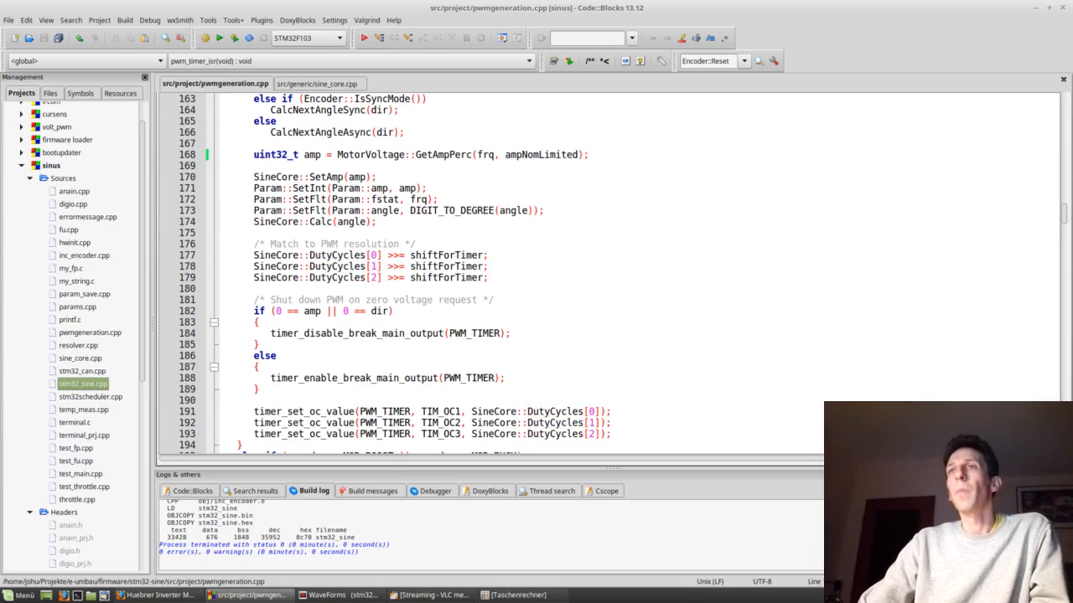
left_click(419, 255)
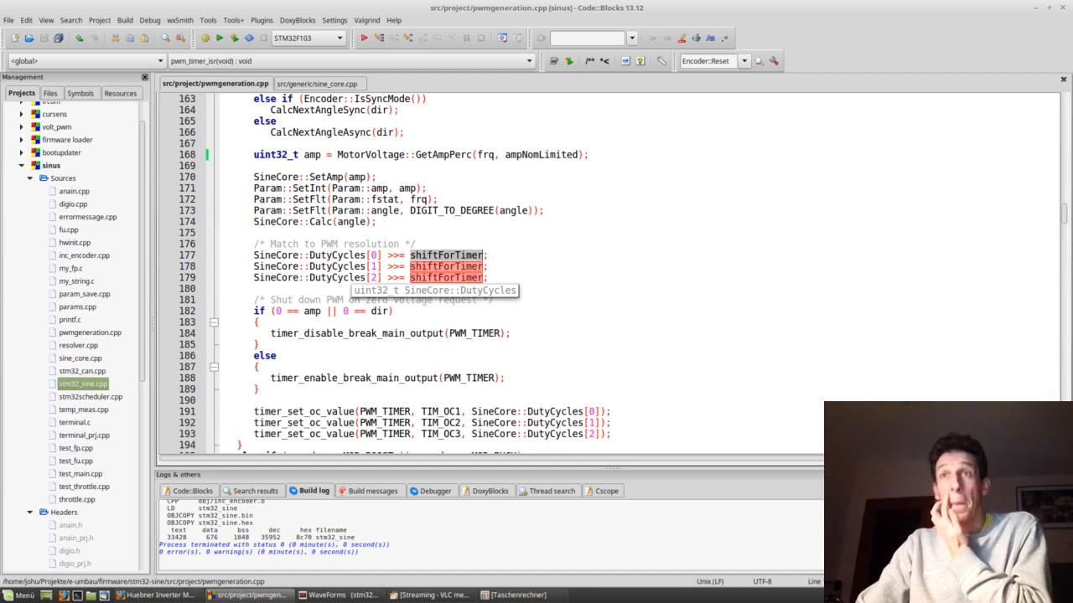
scroll("down", 3)
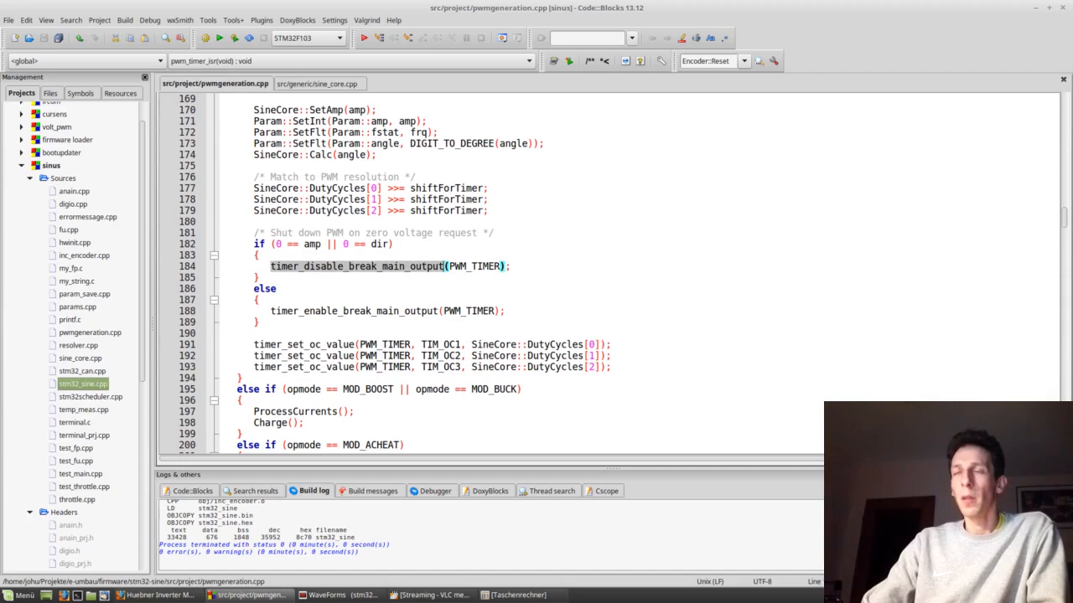
scroll("down", 3)
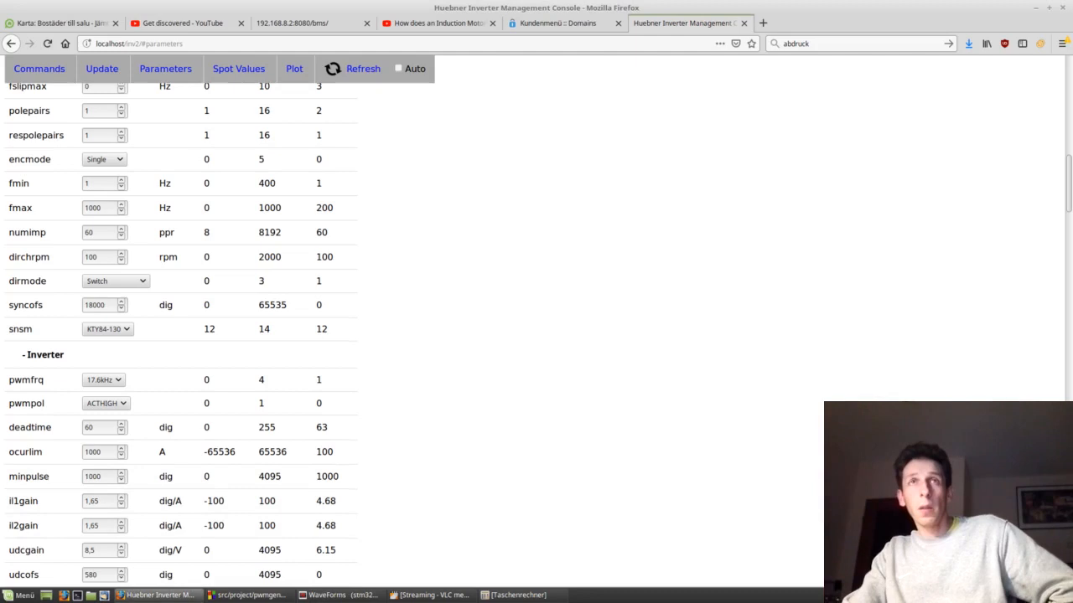
left_click(339, 595)
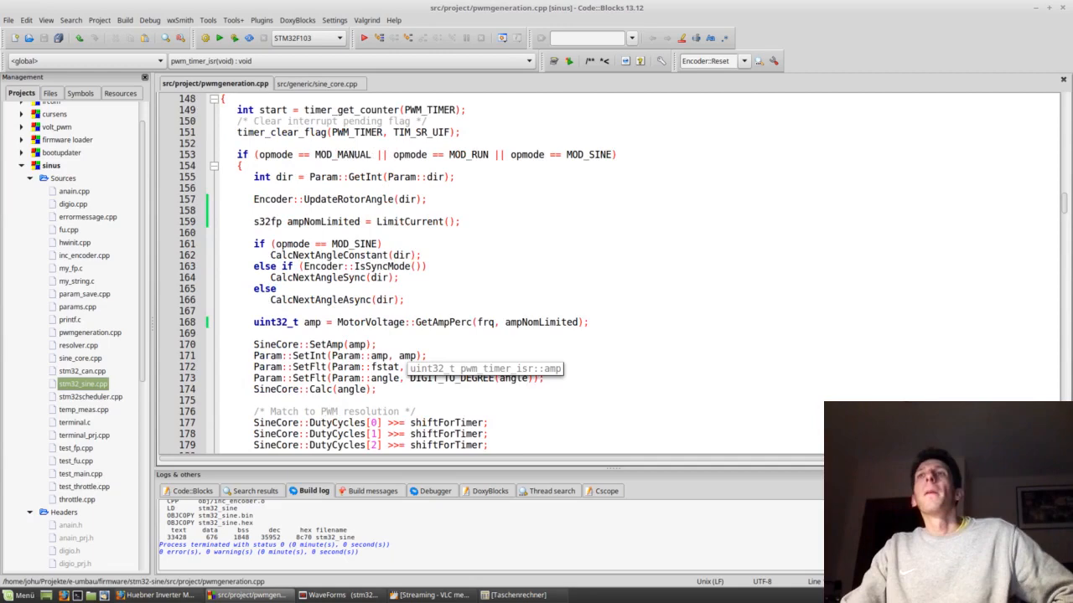
Step: Jump to the static LimitCurrent implementation and scroll through its current-limit filtering
right_click(410, 221)
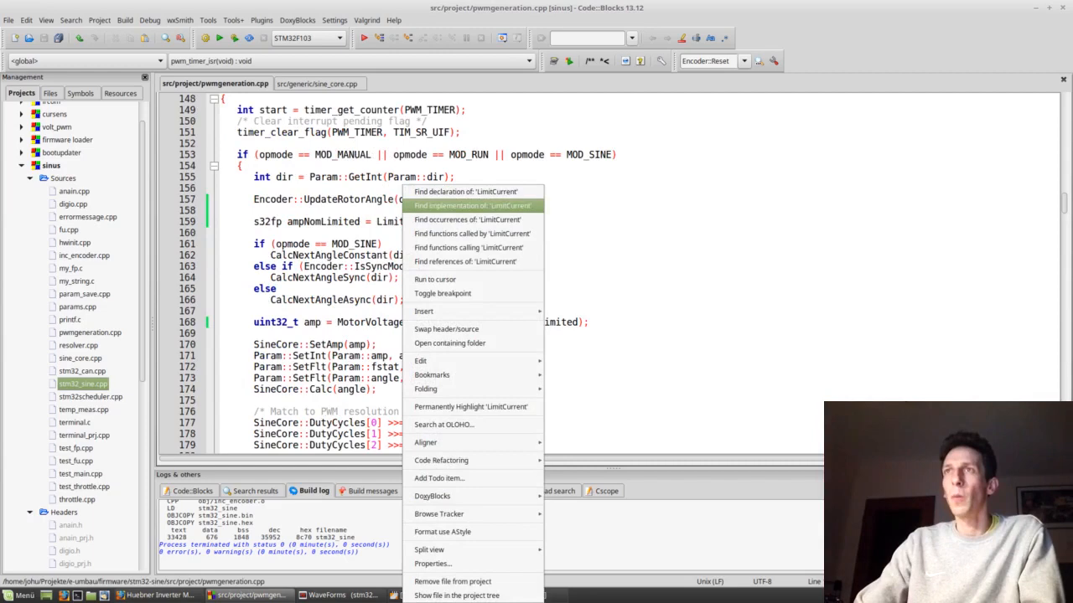
left_click(472, 205)
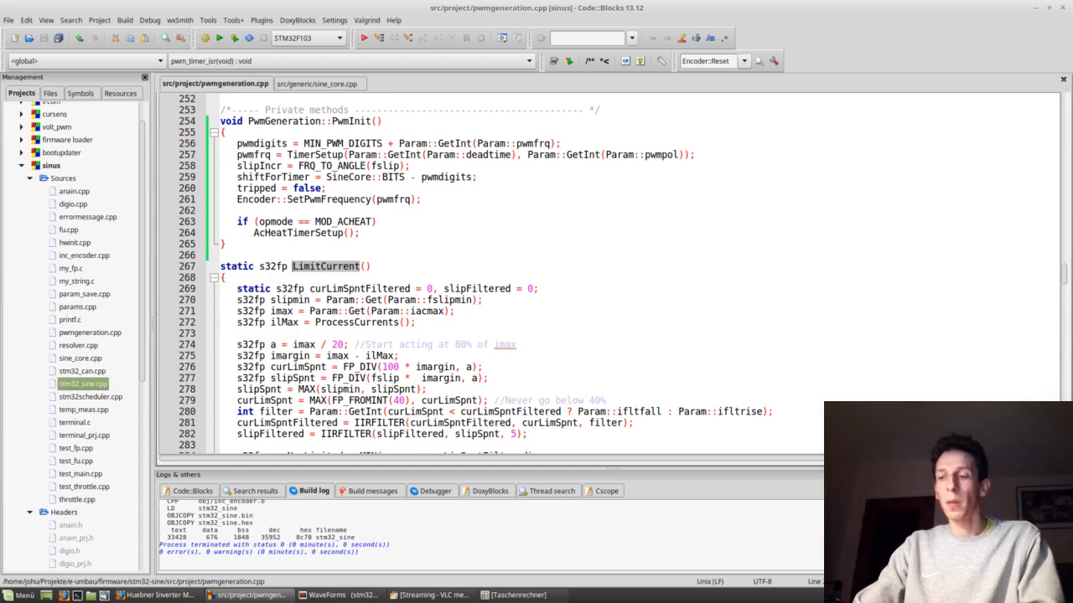
scroll("down", 3)
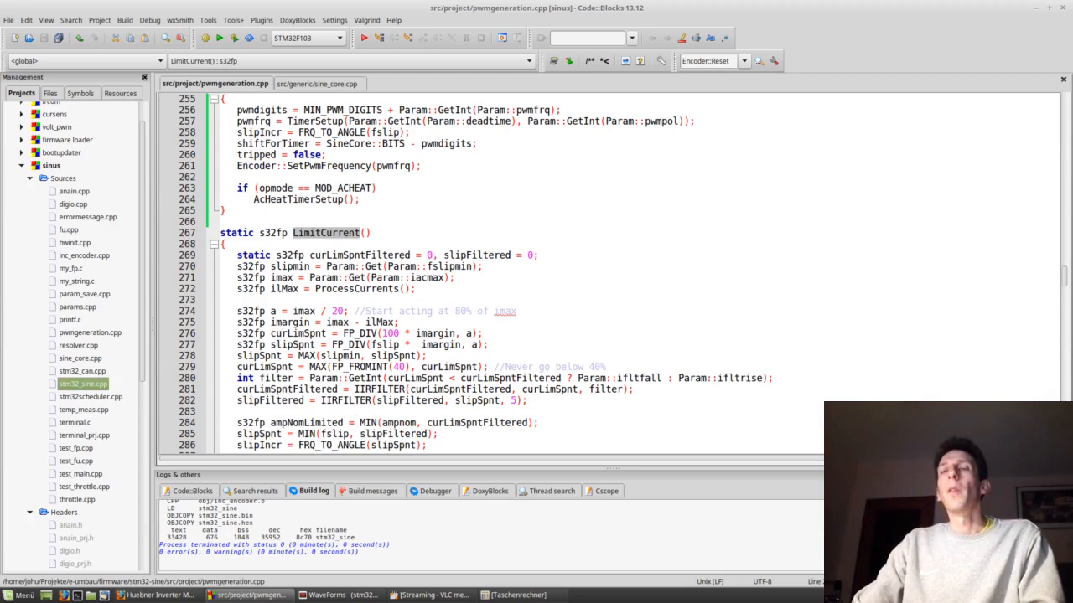